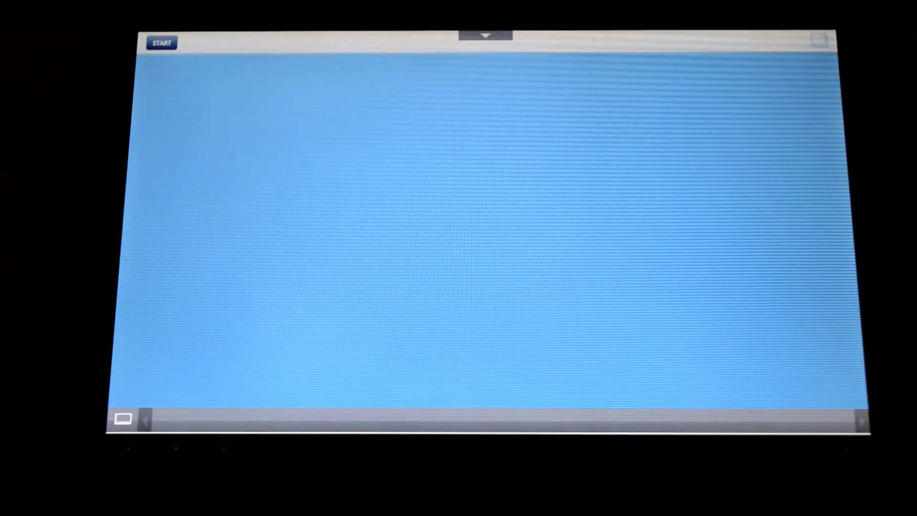
Open the remote Start menu, peek at My Pictures, then list All Programs.
{"action": "left_click", "coordinate": [162, 42]}
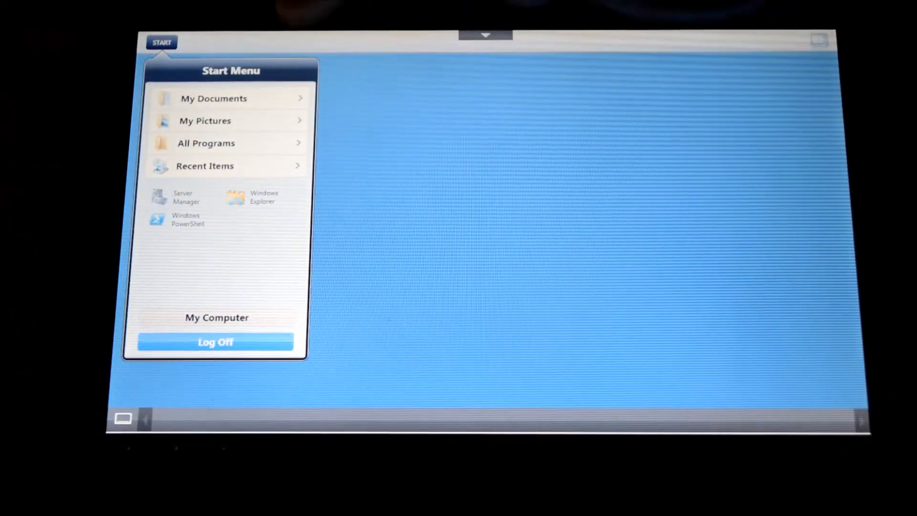
{"action": "left_click", "coordinate": [205, 121]}
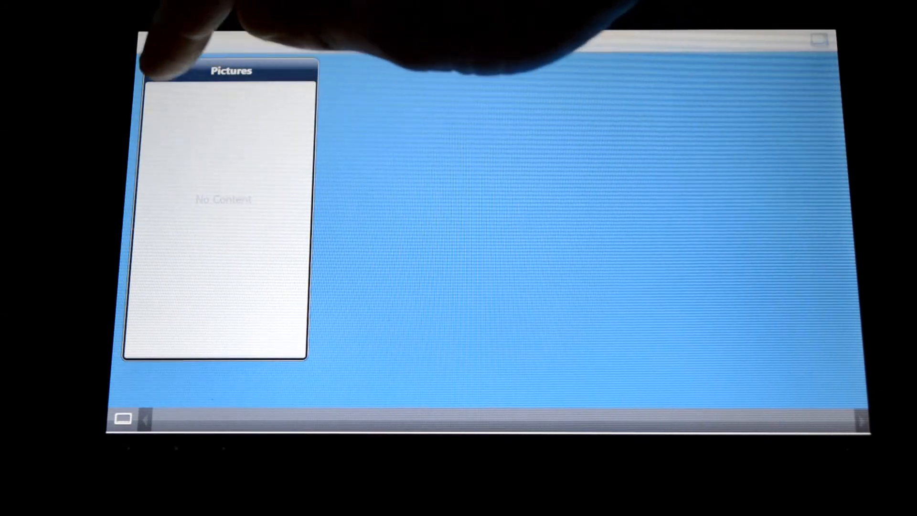
{"action": "left_click", "coordinate": [162, 42]}
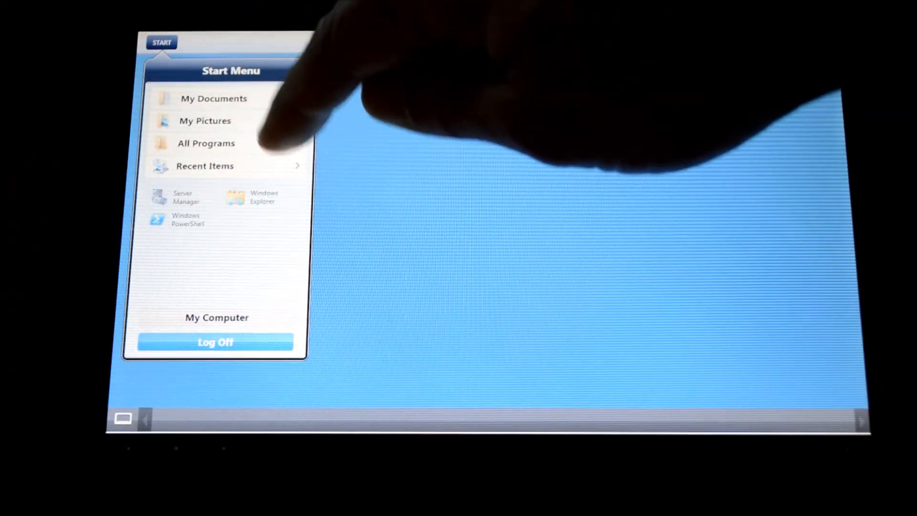
{"action": "left_click", "coordinate": [206, 144]}
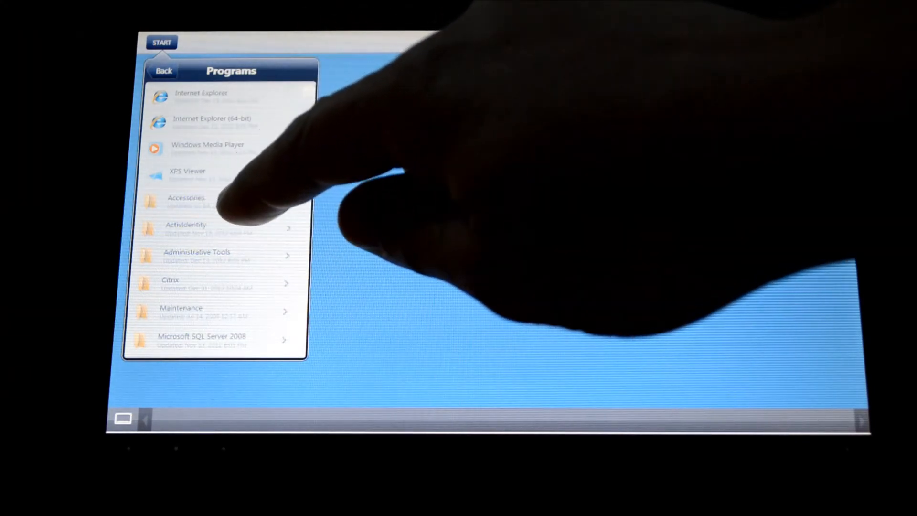
{"action": "left_click", "coordinate": [186, 228]}
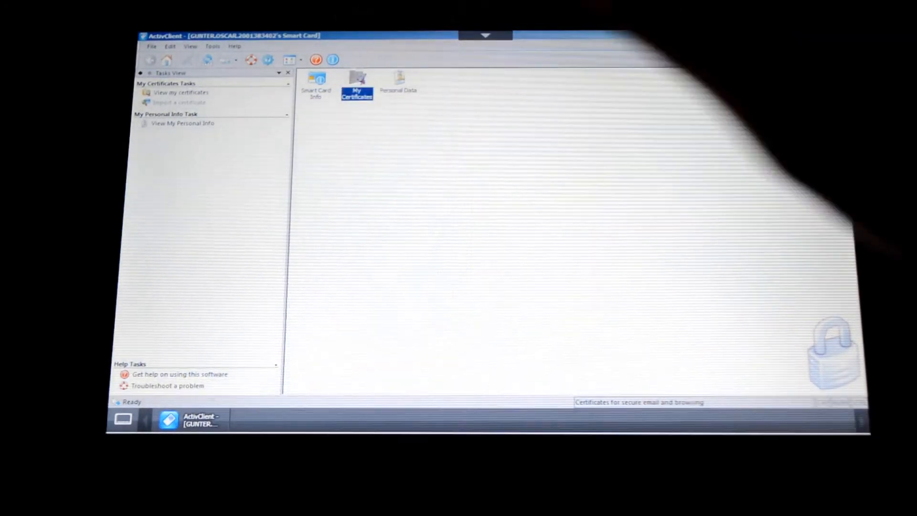
Open My Certificates in ActivClient to read the smart card's certificates.
{"action": "double_click", "coordinate": [356, 85]}
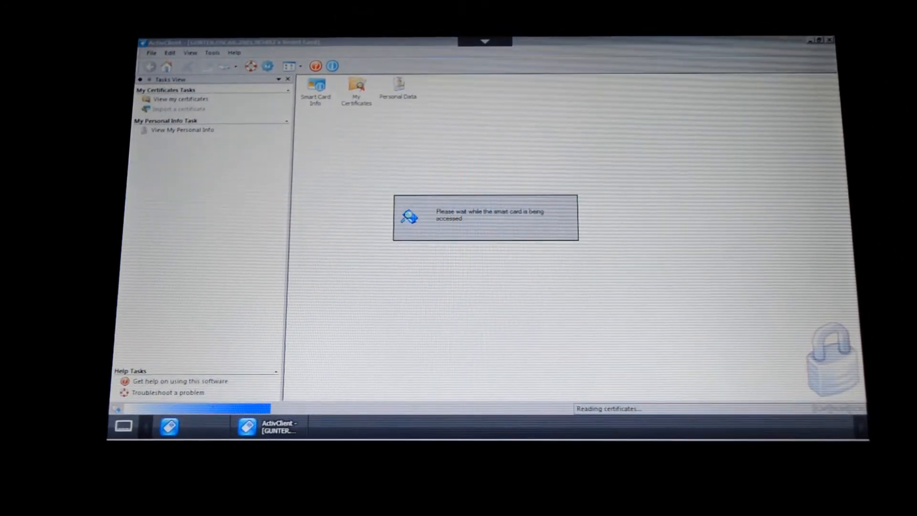